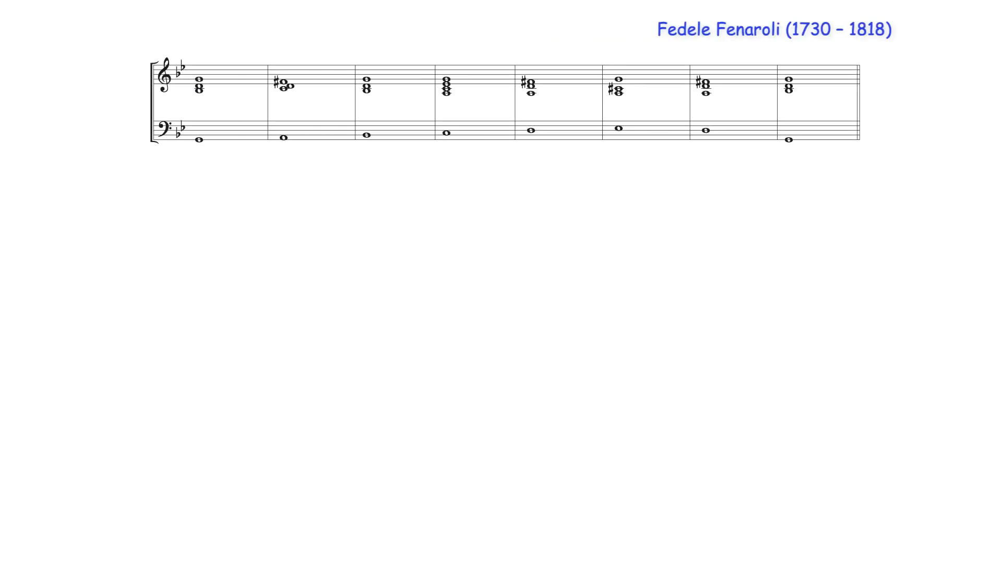
Start playback so the seventh bar's chord is highlighted in yellow as it sounds.
{"action": "left_click", "coordinate": [706, 86]}
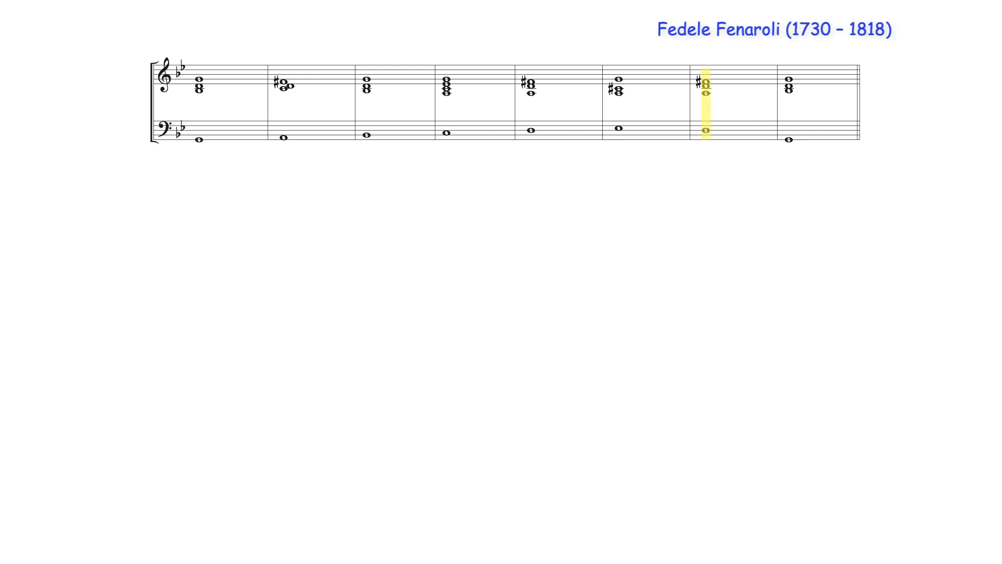